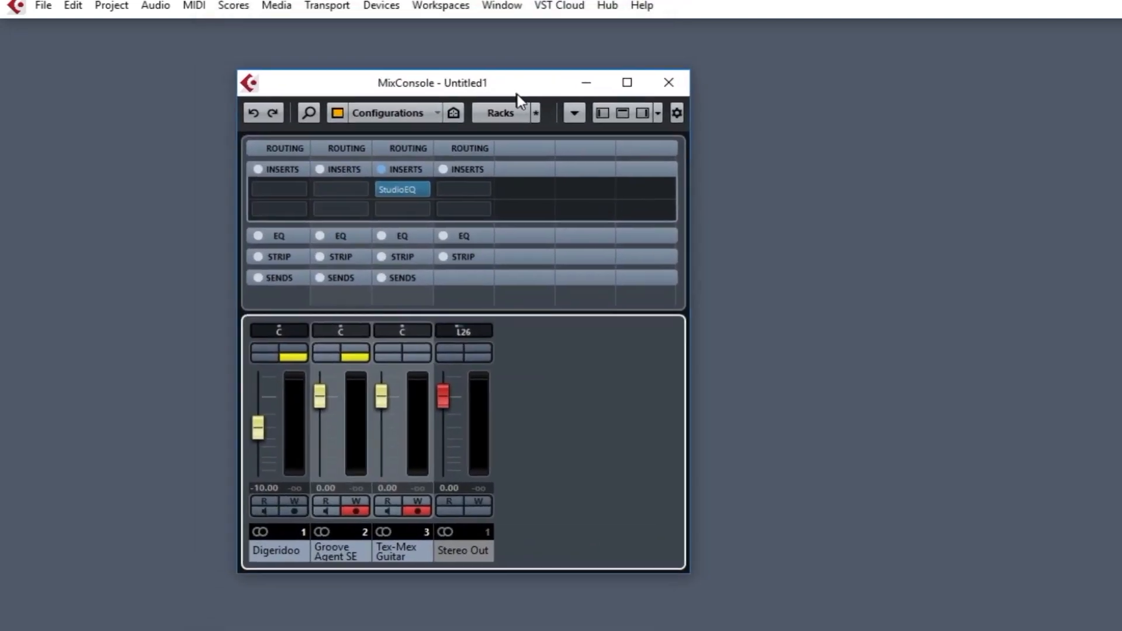
Pull the Groove Agent SE and Tex-Mex Guitar faders down to about -5.12 and -6.44 dB
{"action": "left_click_drag", "start_coordinate": [432, 83], "coordinate": [453, 88]}
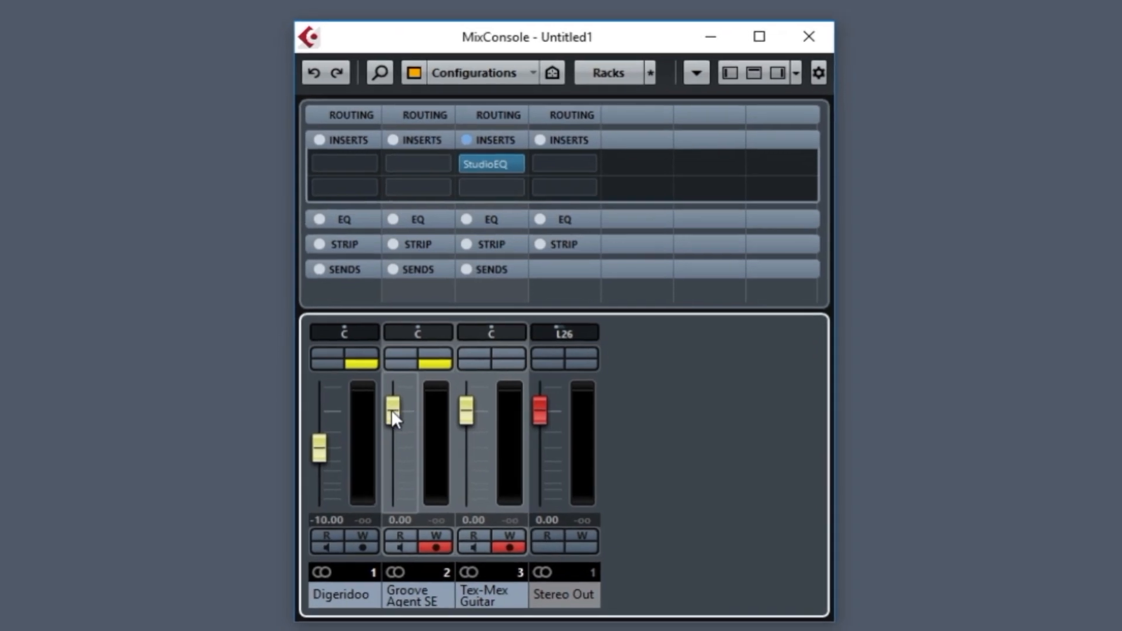
{"action": "left_click", "coordinate": [393, 415]}
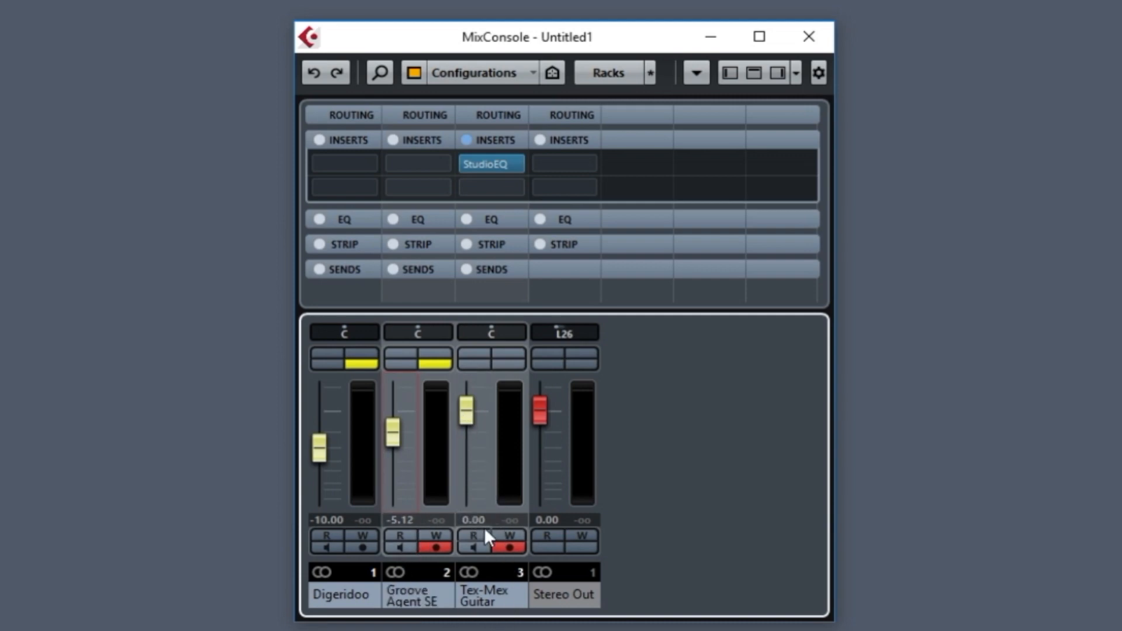
{"action": "mouse_move", "coordinate": [490, 522]}
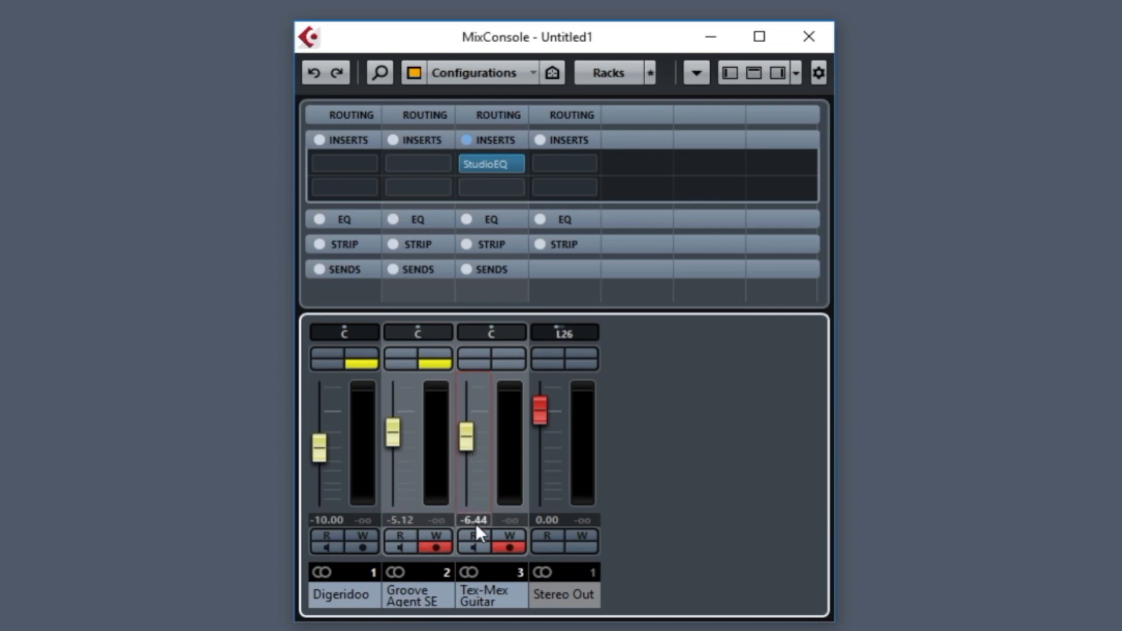
{"action": "mouse_move", "coordinate": [473, 526]}
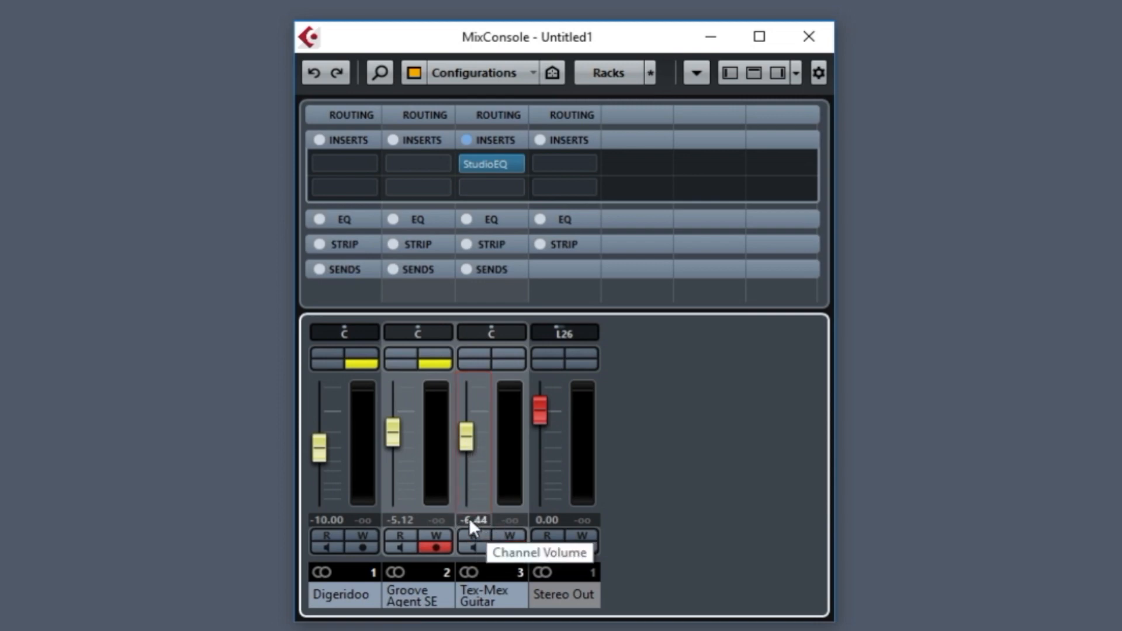
Enter -7 in the Tex-Mex Guitar fader value field for exactly -7.00 dB
{"action": "double_click", "coordinate": [473, 519]}
{"action": "type", "text": "-7"}
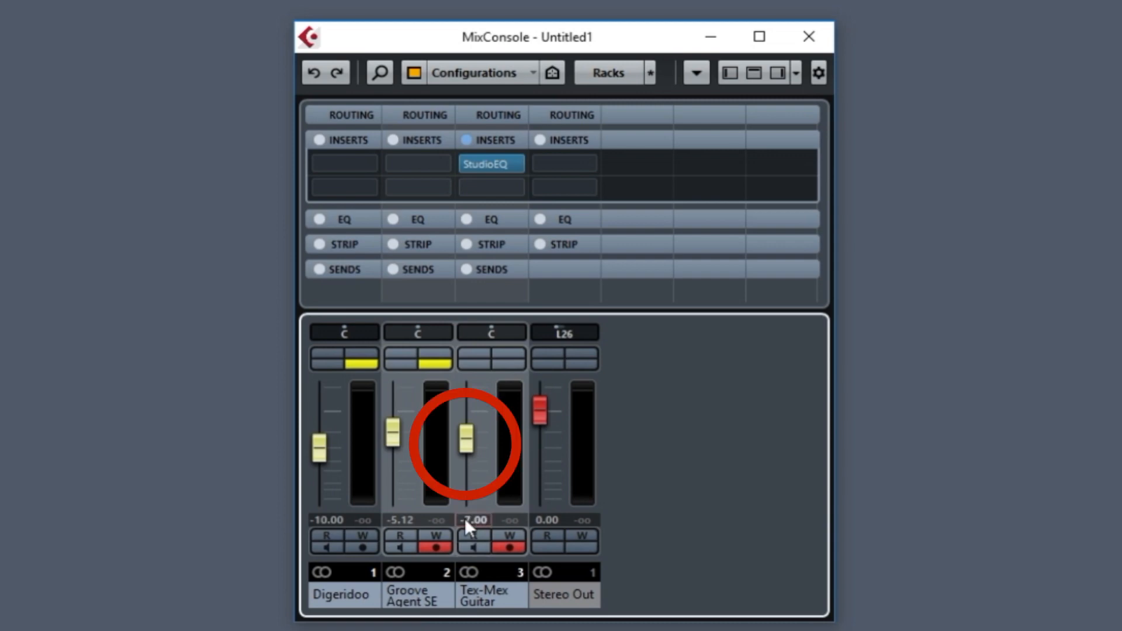
{"action": "mouse_move", "coordinate": [467, 523]}
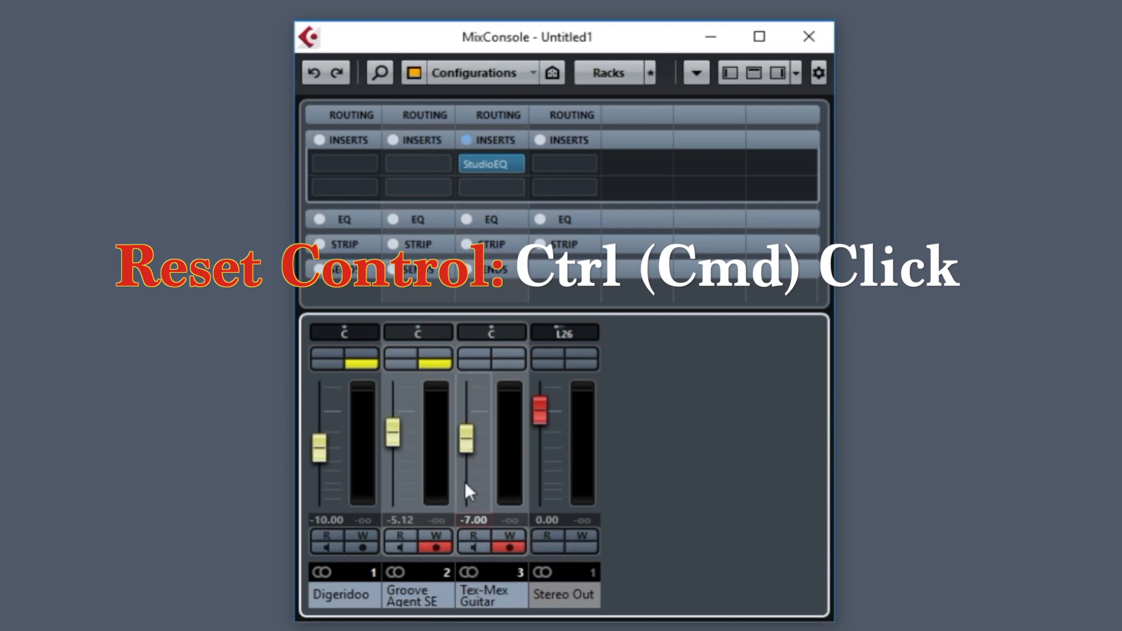
{"action": "mouse_move", "coordinate": [473, 485]}
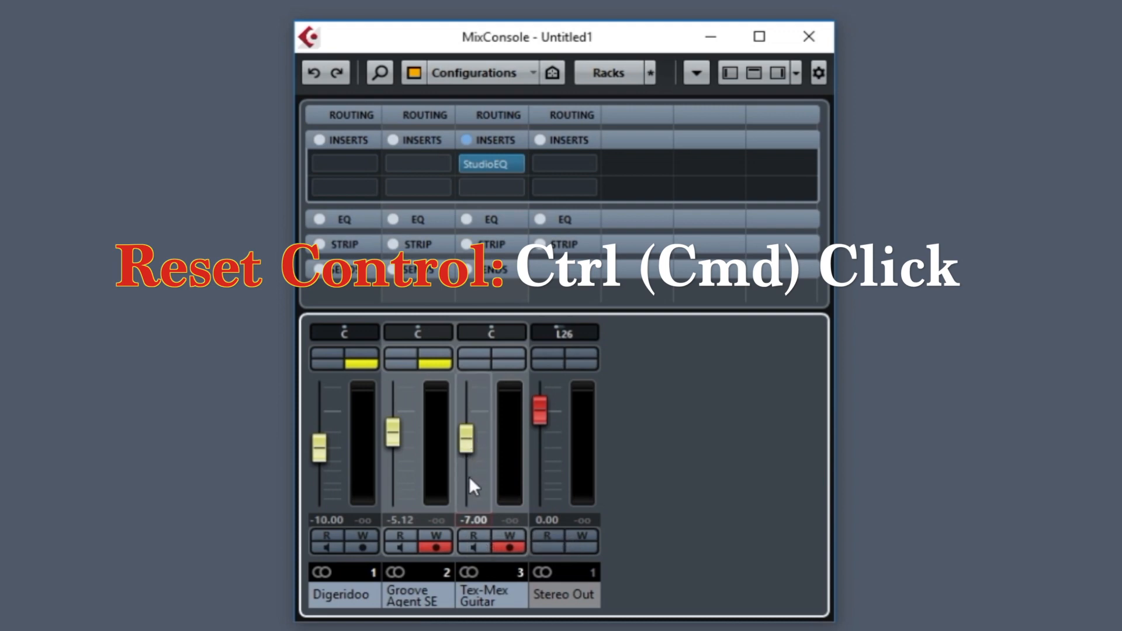
Ctrl-click the Tex-Mex Guitar fader to snap it back to 0.00 dB
{"action": "left_click", "coordinate": [472, 437]}
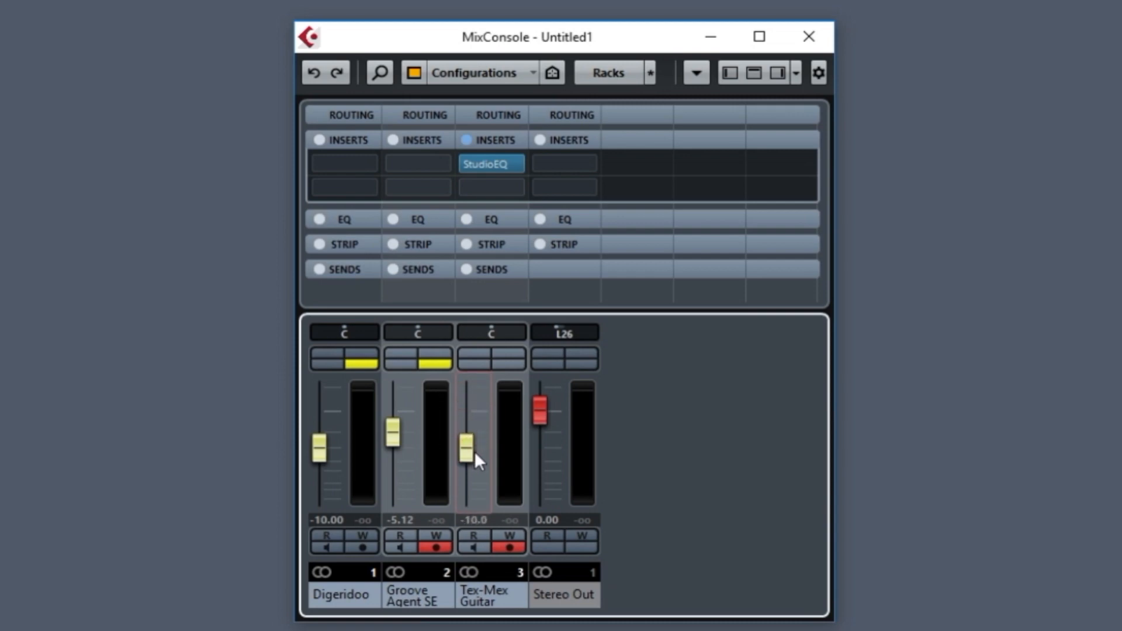
{"action": "mouse_move", "coordinate": [476, 534]}
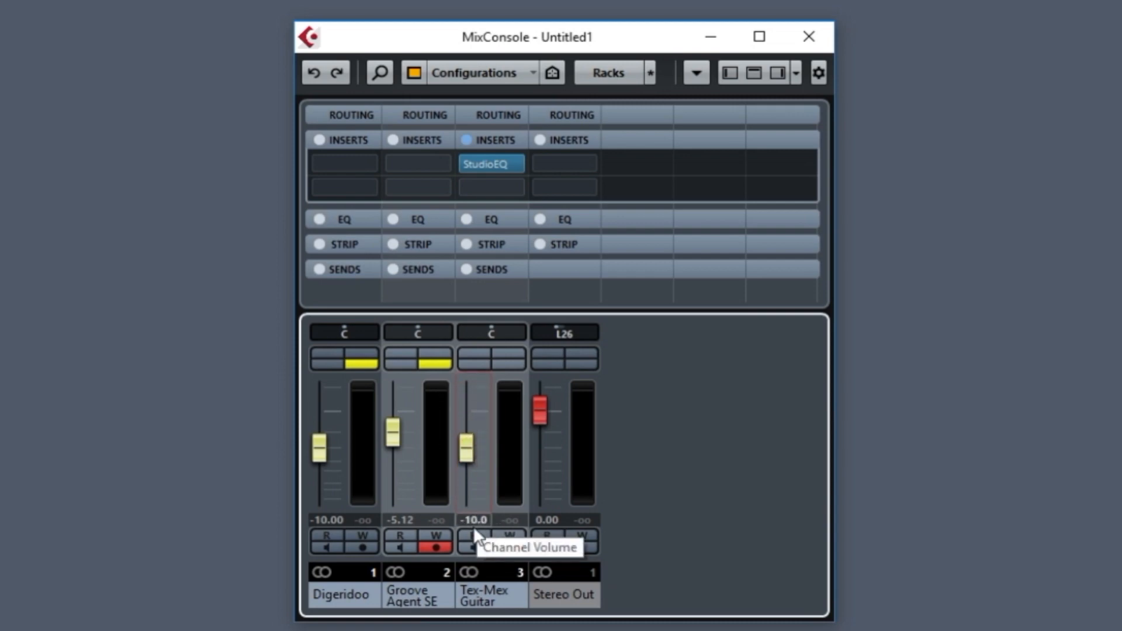
{"action": "mouse_move", "coordinate": [487, 529]}
{"action": "type", "text": "0"}
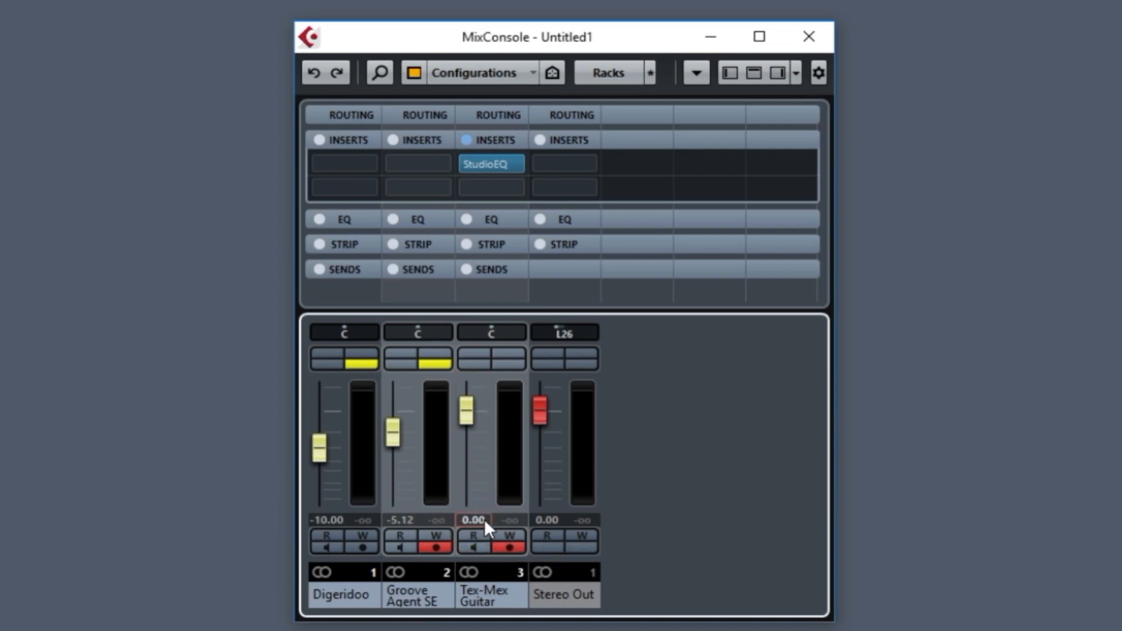
{"action": "mouse_move", "coordinate": [473, 516]}
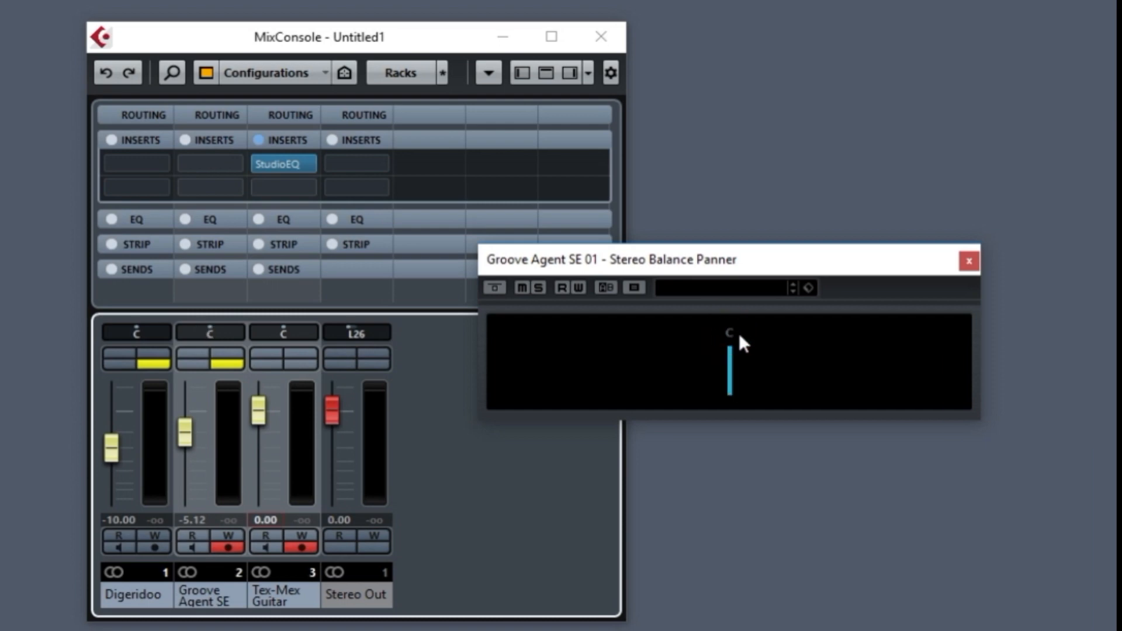
{"action": "mouse_move", "coordinate": [744, 344]}
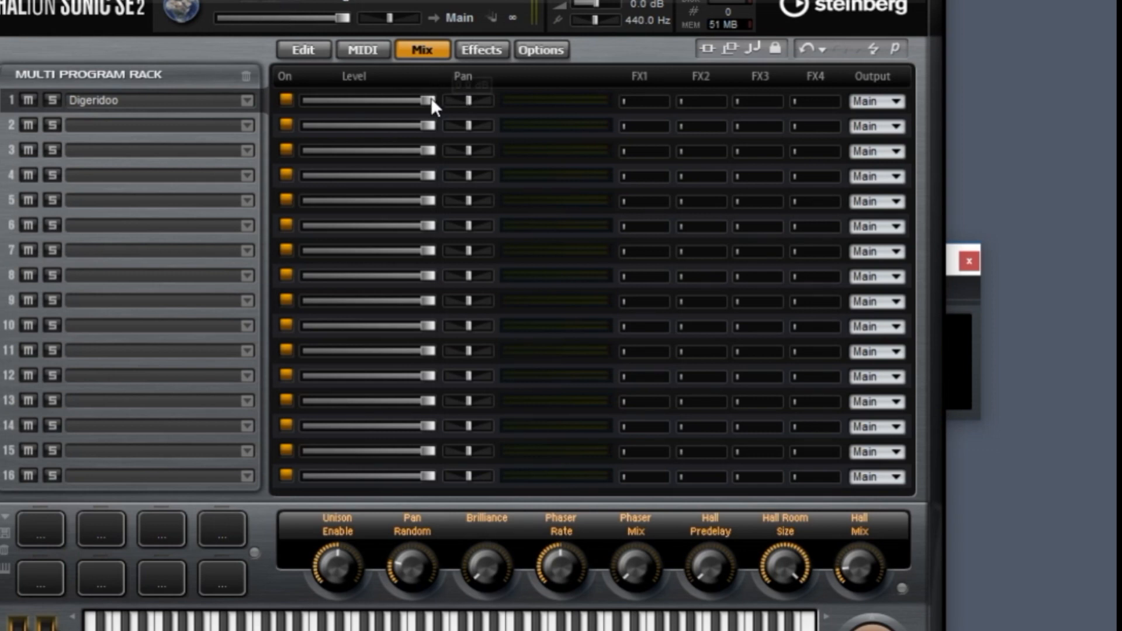
Drag the Level slider of slot 1 (Digeridoo) on the HALion Sonic SE 2 Mix page
{"action": "left_click_drag", "start_coordinate": [430, 100], "coordinate": [340, 100]}
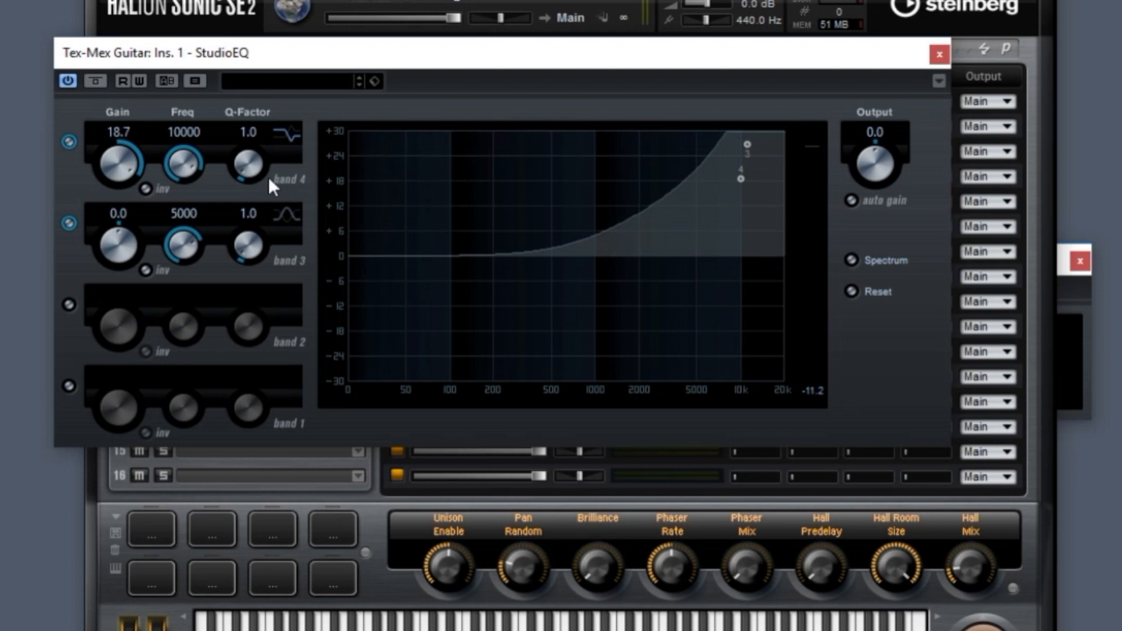
{"action": "mouse_move", "coordinate": [183, 163]}
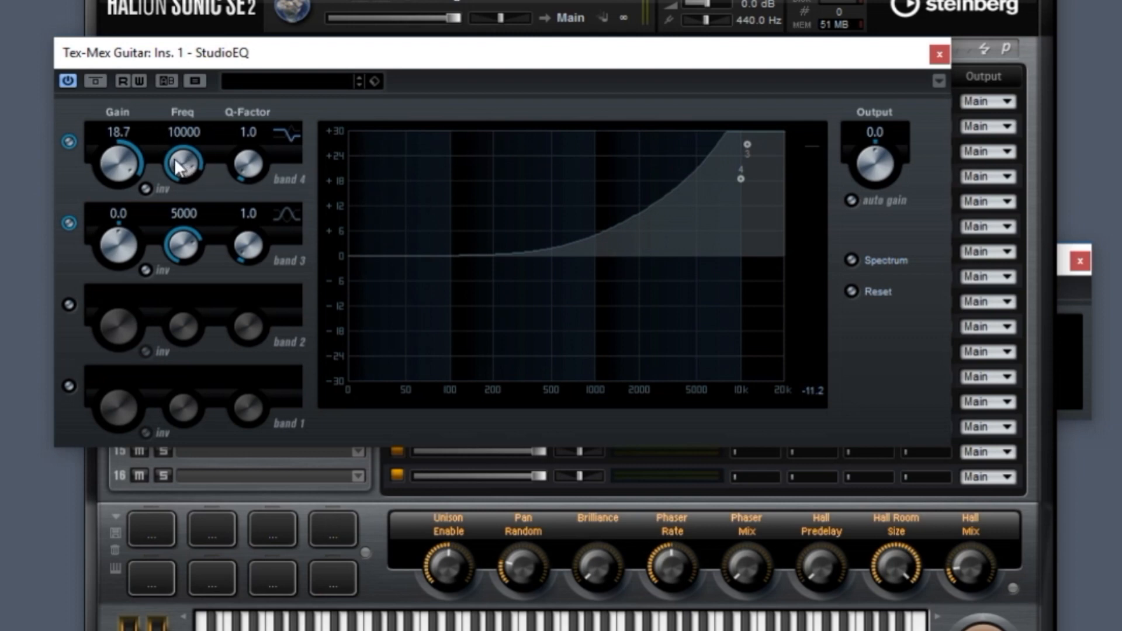
{"action": "mouse_move", "coordinate": [189, 174]}
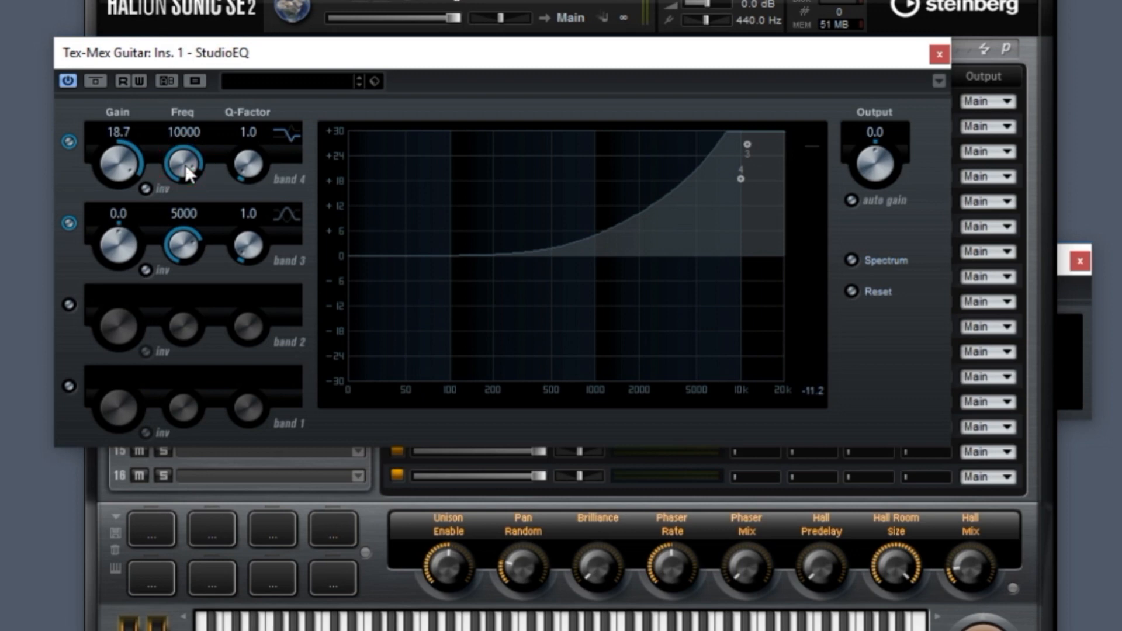
Drag the StudioEQ band 4 Freq knob down until it reads 2744 Hz
{"action": "left_click_drag", "start_coordinate": [185, 163], "coordinate": [185, 214]}
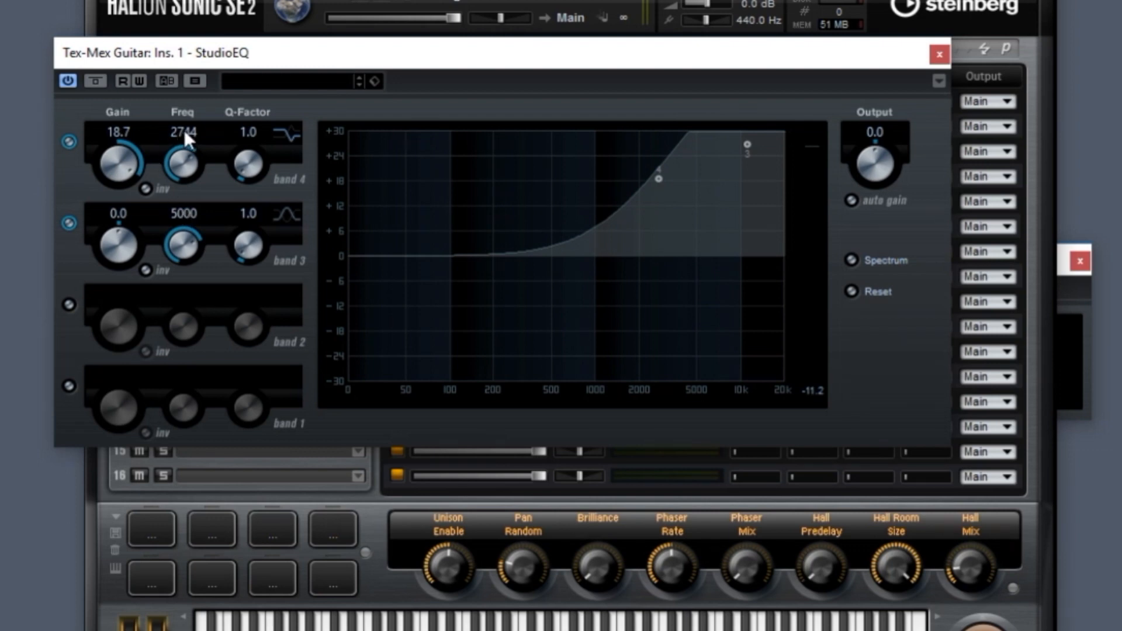
Enter 12000 in the StudioEQ band 4 frequency value field
{"action": "double_click", "coordinate": [182, 132]}
{"action": "type", "text": "12000"}
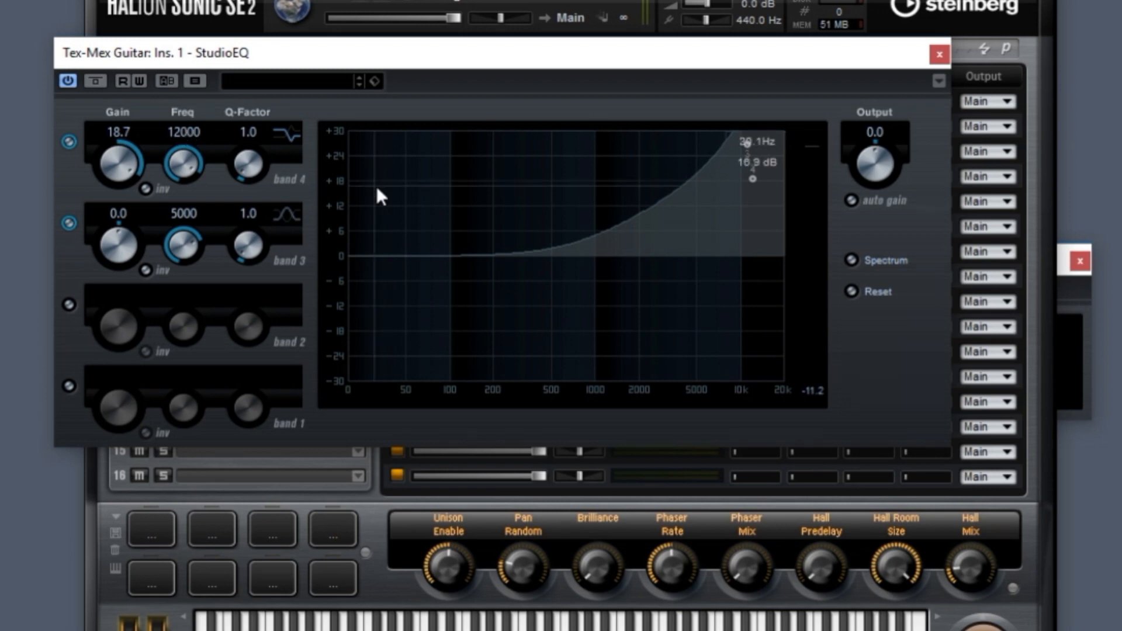
{"action": "mouse_move", "coordinate": [363, 176]}
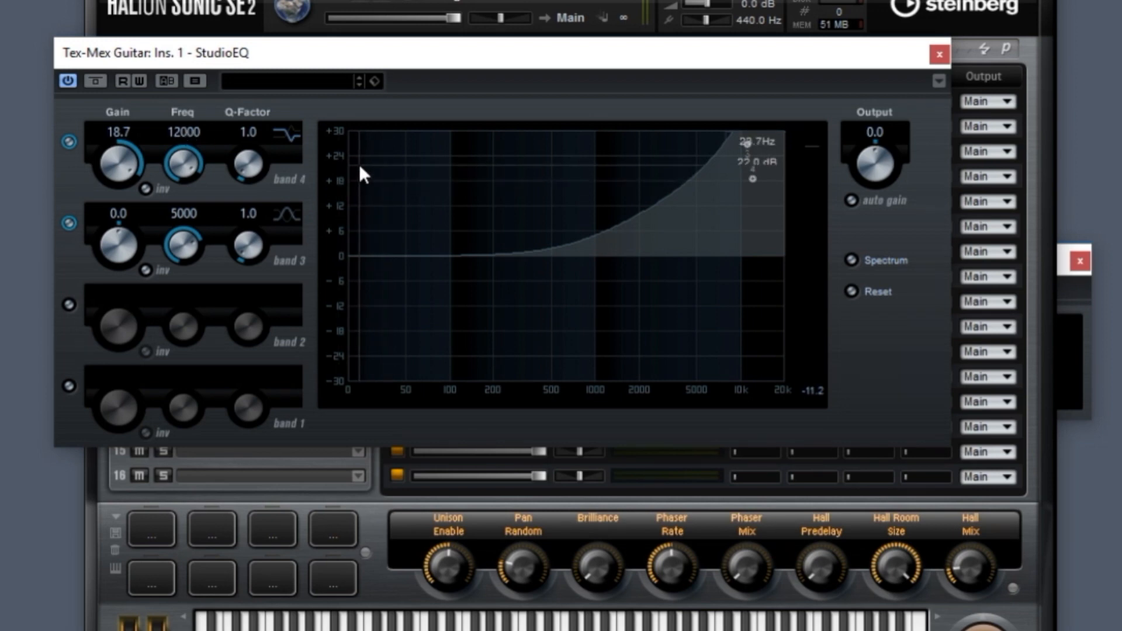
{"action": "mouse_move", "coordinate": [187, 163]}
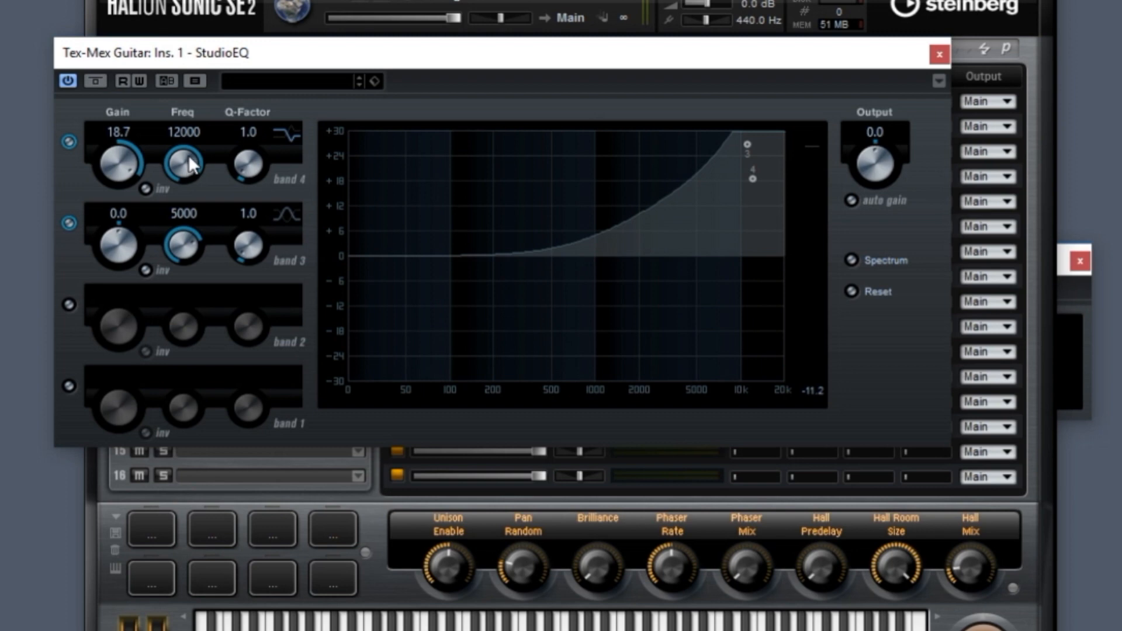
{"action": "mouse_move", "coordinate": [191, 170]}
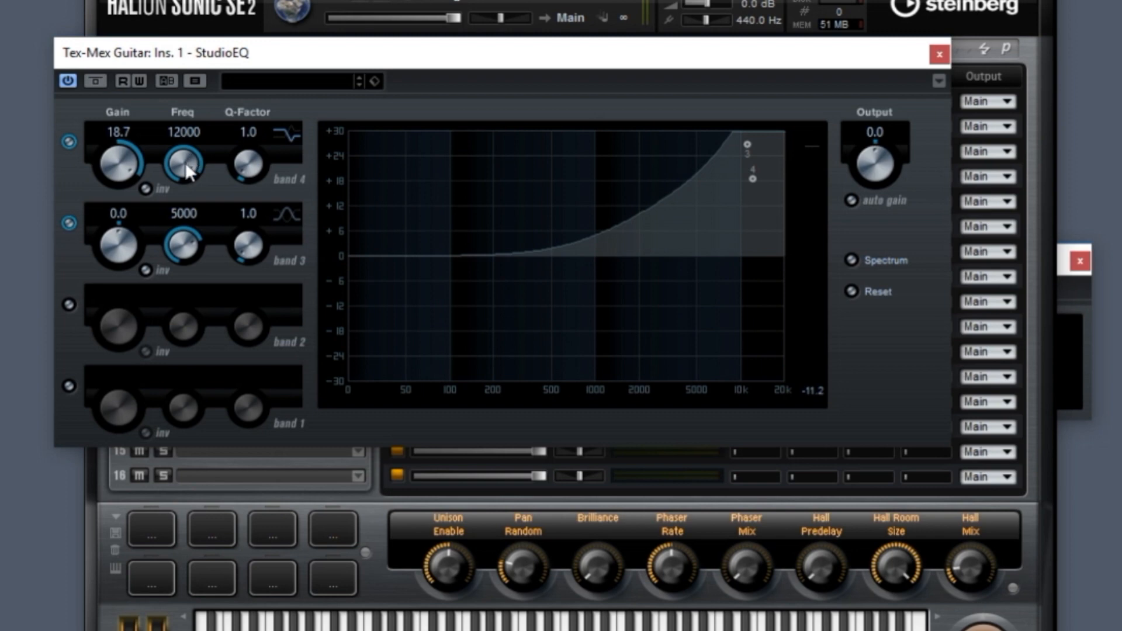
Ctrl-click the StudioEQ band 4 Freq knob to restore 10000 Hz
{"action": "left_click_drag", "start_coordinate": [185, 163], "coordinate": [184, 172]}
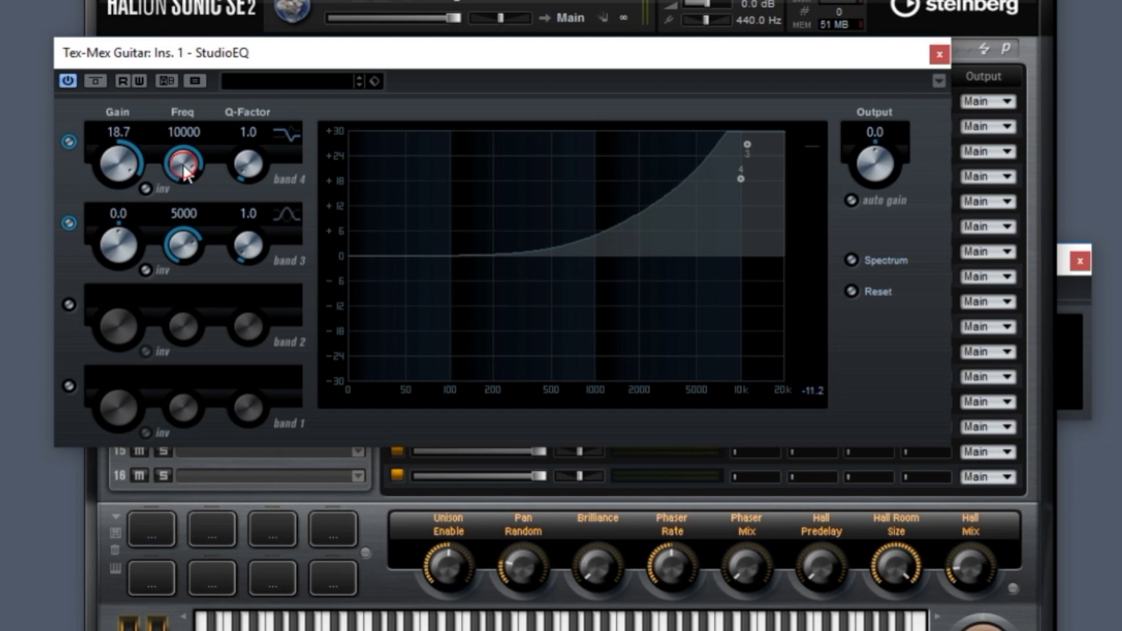
{"action": "mouse_move", "coordinate": [175, 121]}
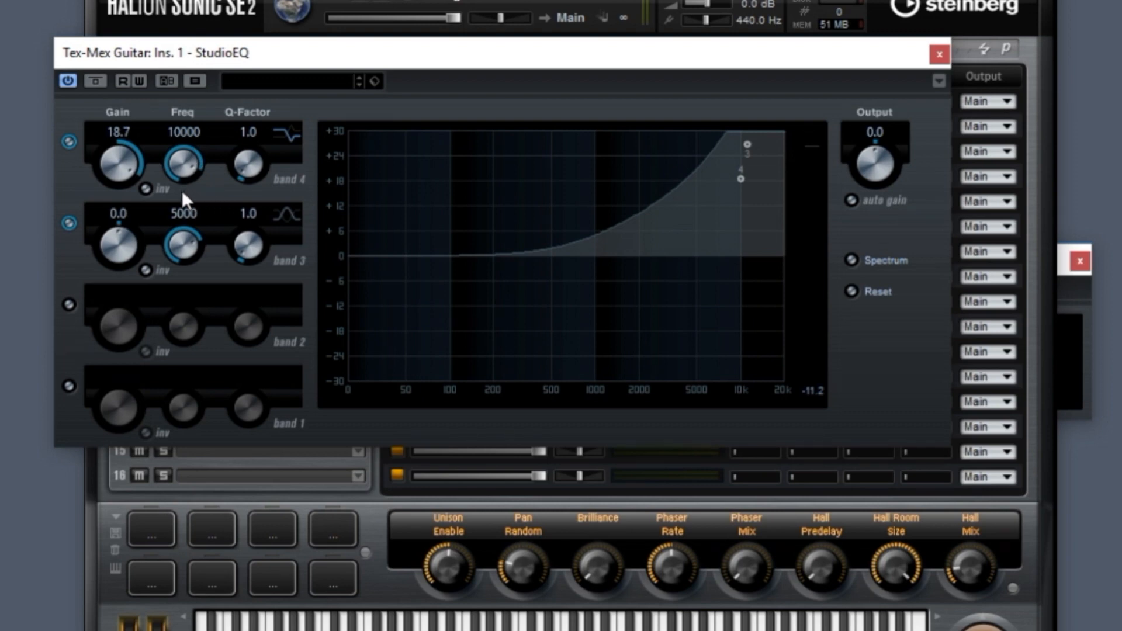
{"action": "mouse_move", "coordinate": [347, 154]}
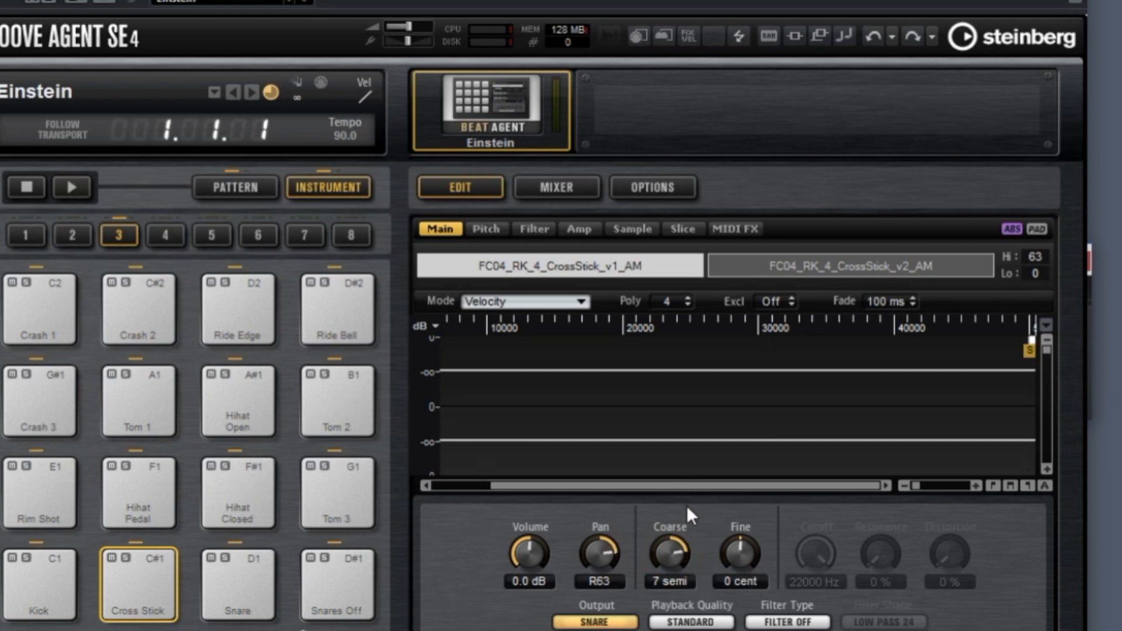
{"action": "mouse_move", "coordinate": [669, 566]}
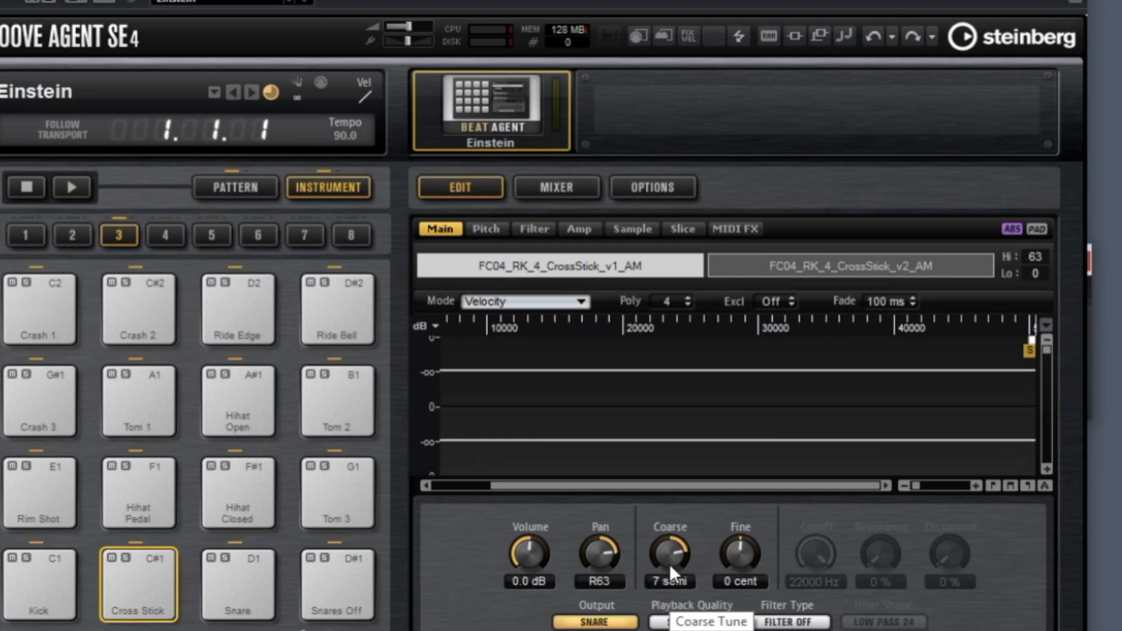
{"action": "mouse_move", "coordinate": [677, 580]}
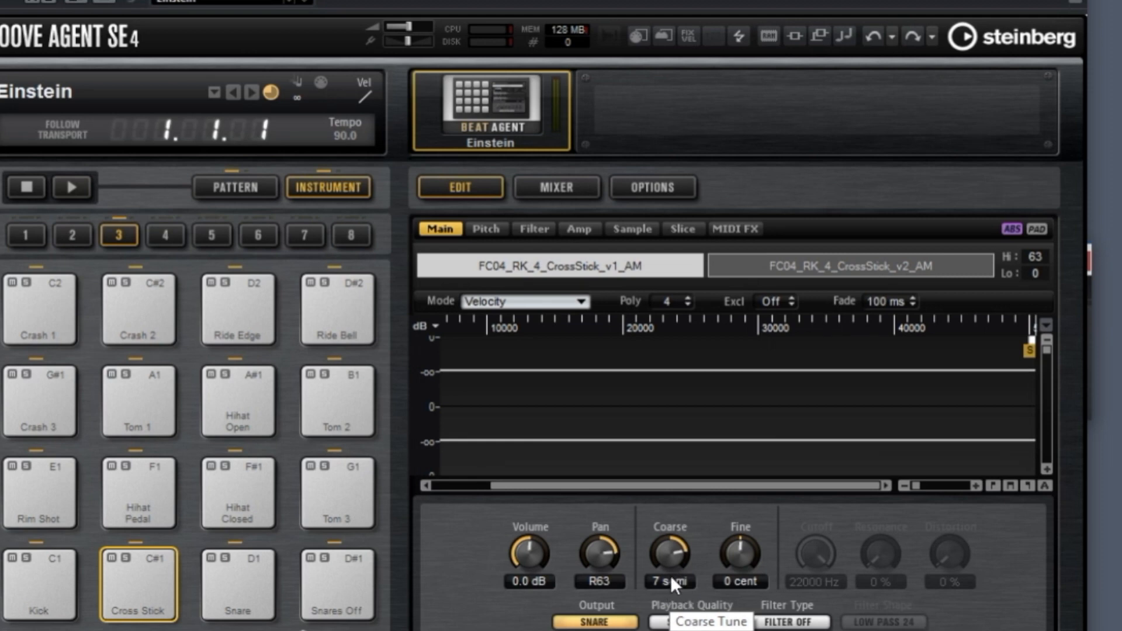